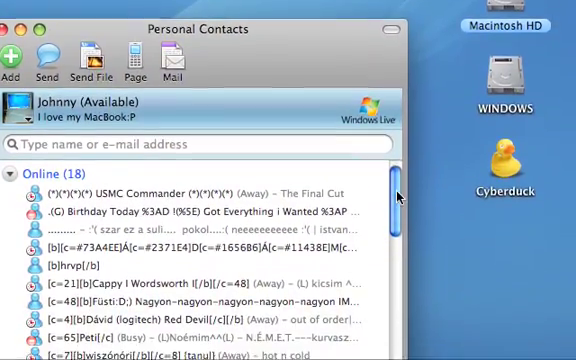
scroll("down", 3)
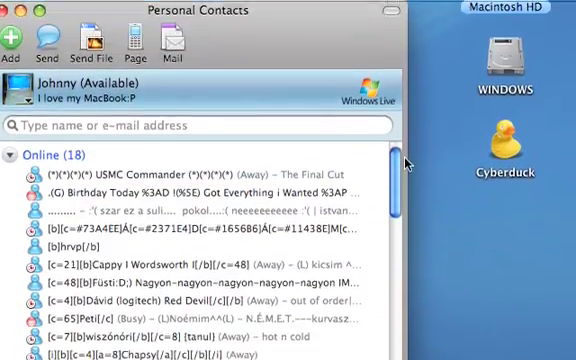
scroll("down", 3)
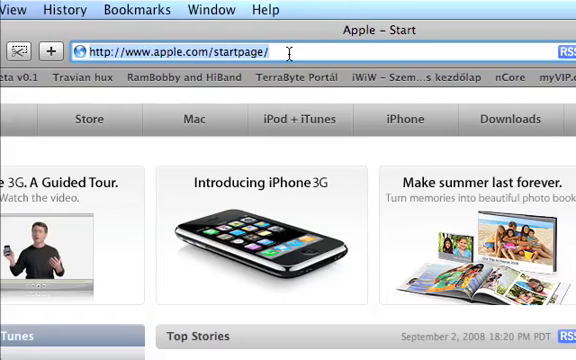
type("m")
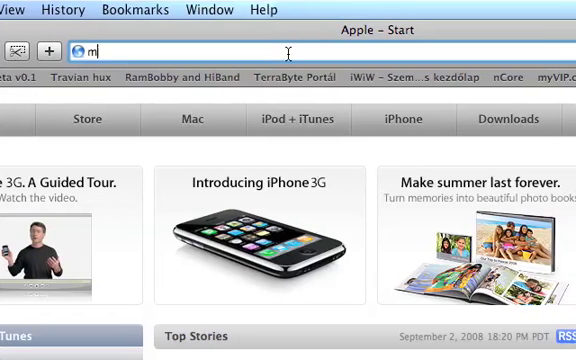
type("microsoft.com/")
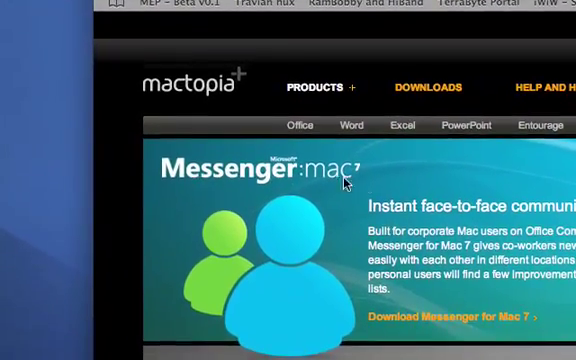
scroll("down", 3)
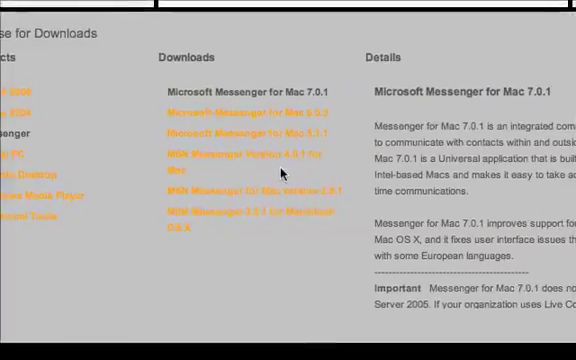
scroll("down", 3)
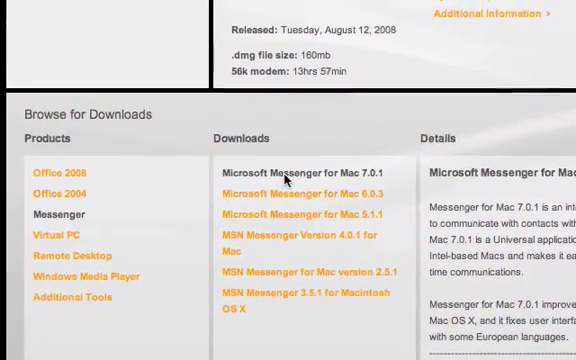
scroll("down", 3)
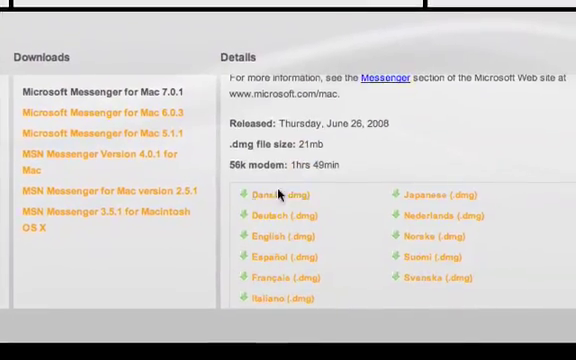
scroll("down", 3)
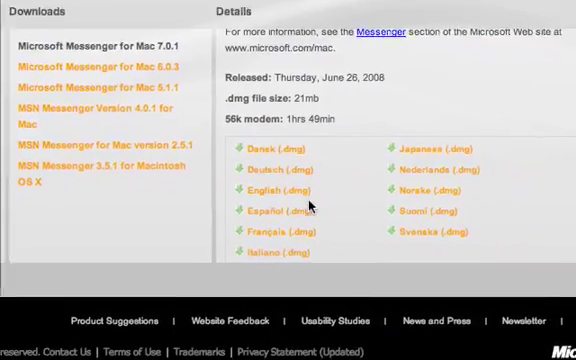